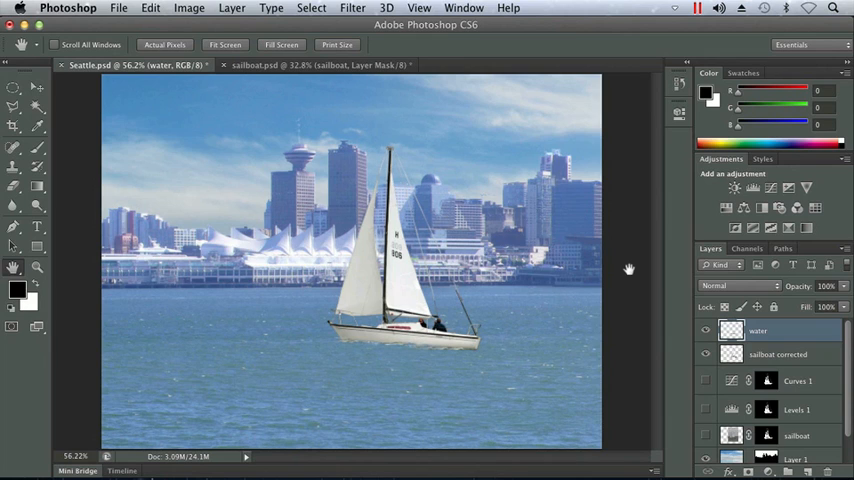
pyautogui.moveTo(682, 217)
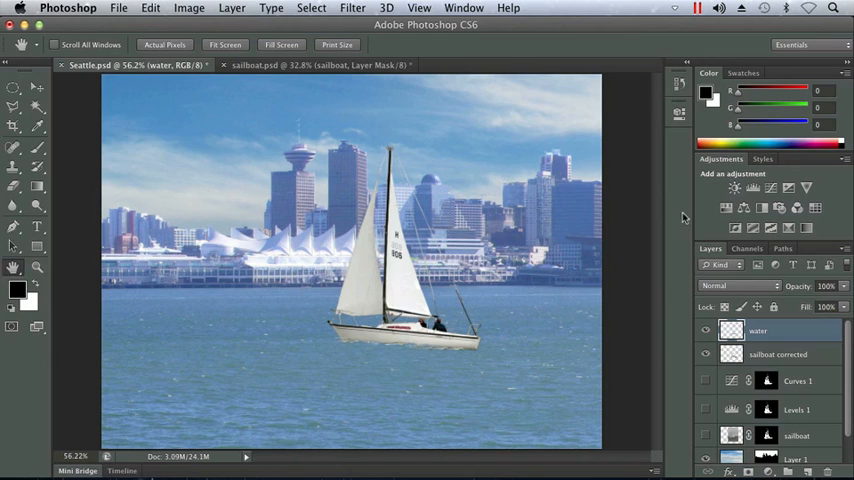
pyautogui.moveTo(725, 207)
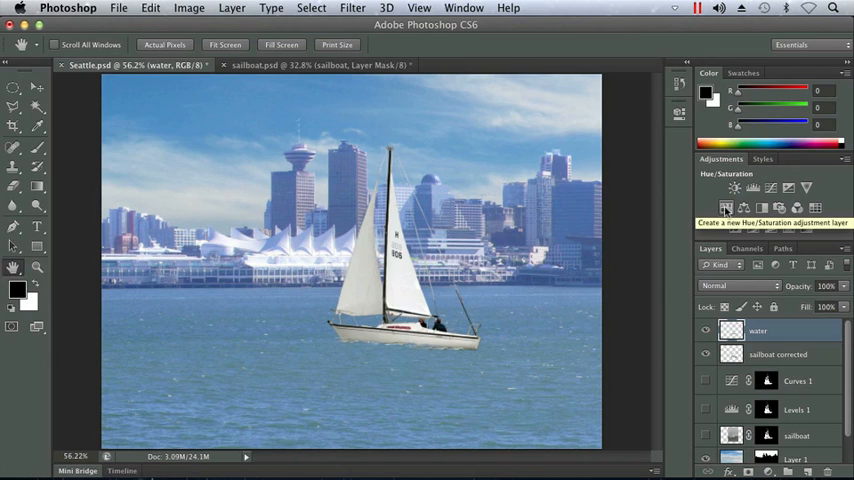
# Add a Hue/Saturation adjustment layer and test hue shifts toward cyan, returning hue to 0.
pyautogui.click(725, 208)
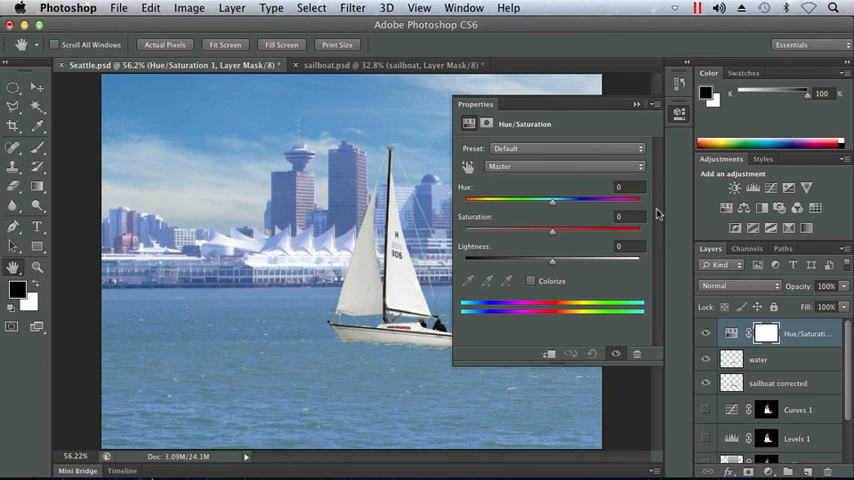
pyautogui.moveTo(553, 199); pyautogui.dragTo(556, 199)
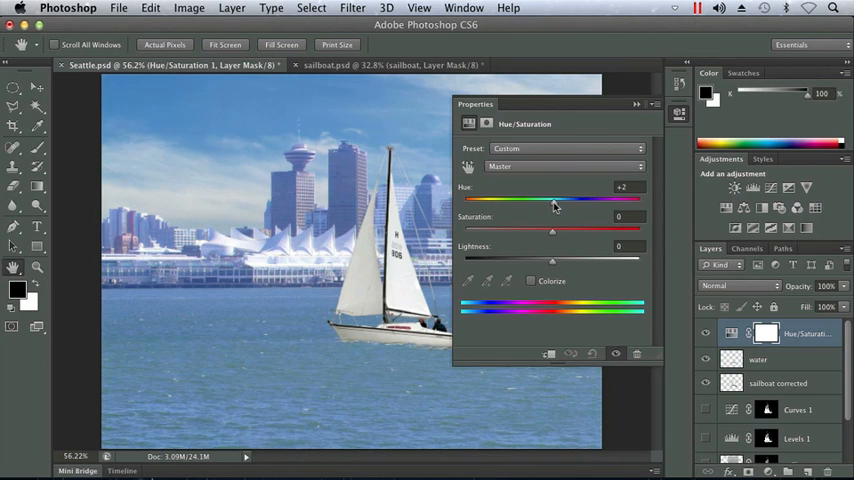
pyautogui.moveTo(553, 198); pyautogui.dragTo(528, 198)
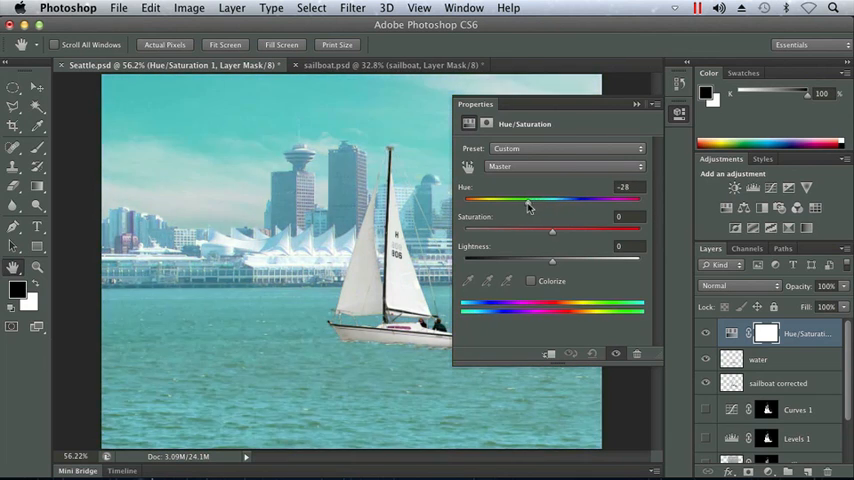
pyautogui.moveTo(528, 198); pyautogui.dragTo(556, 198)
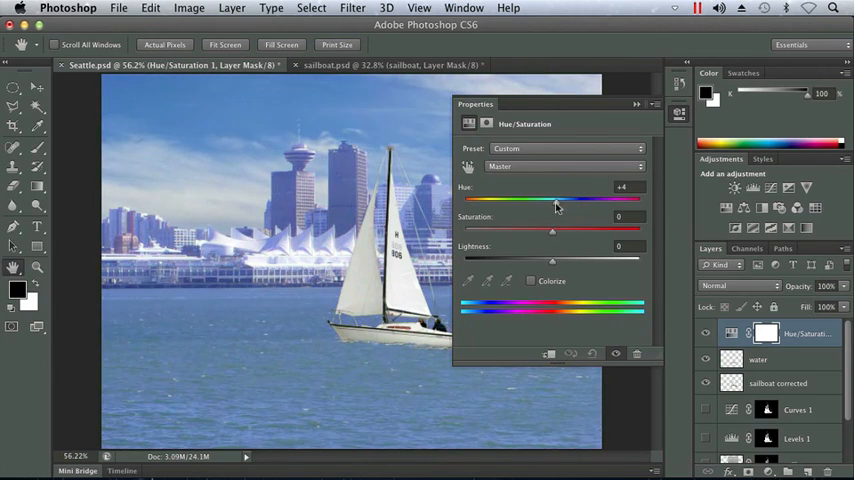
pyautogui.moveTo(556, 199); pyautogui.dragTo(551, 199)
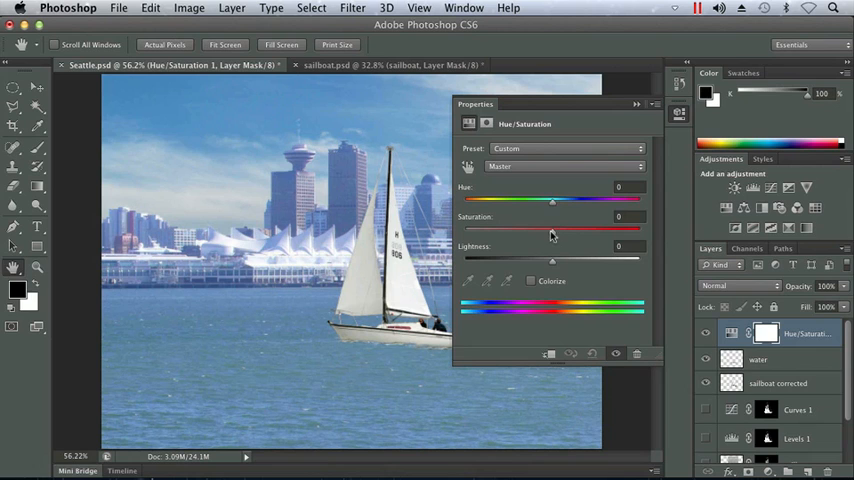
# Try muted to strong saturation values, settling the adjustment's saturation at +15.
pyautogui.moveTo(553, 228); pyautogui.dragTo(555, 228)
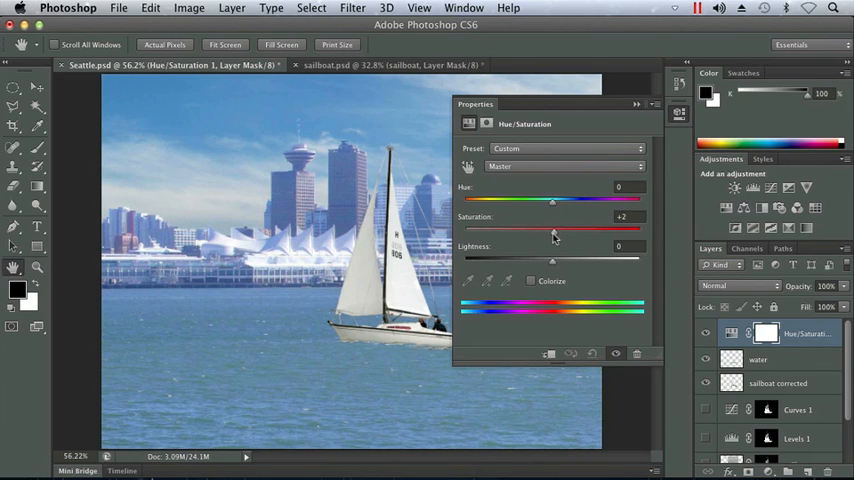
pyautogui.moveTo(553, 228); pyautogui.dragTo(505, 228)
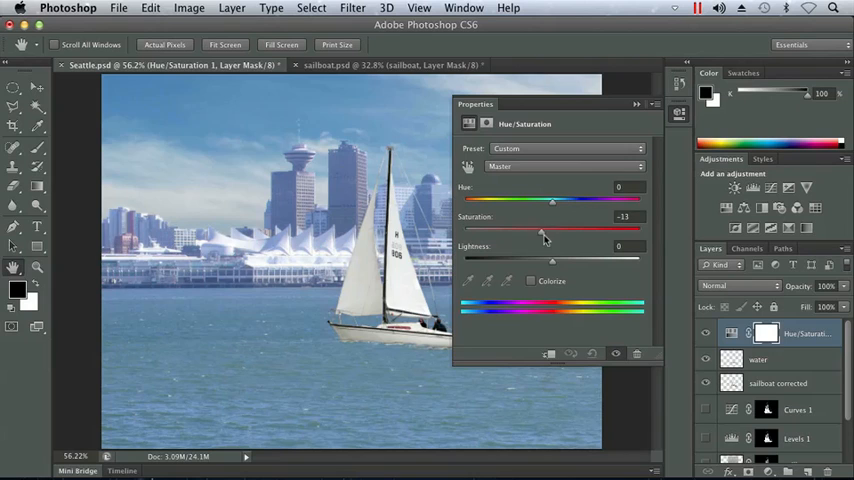
pyautogui.moveTo(544, 232); pyautogui.dragTo(595, 232)
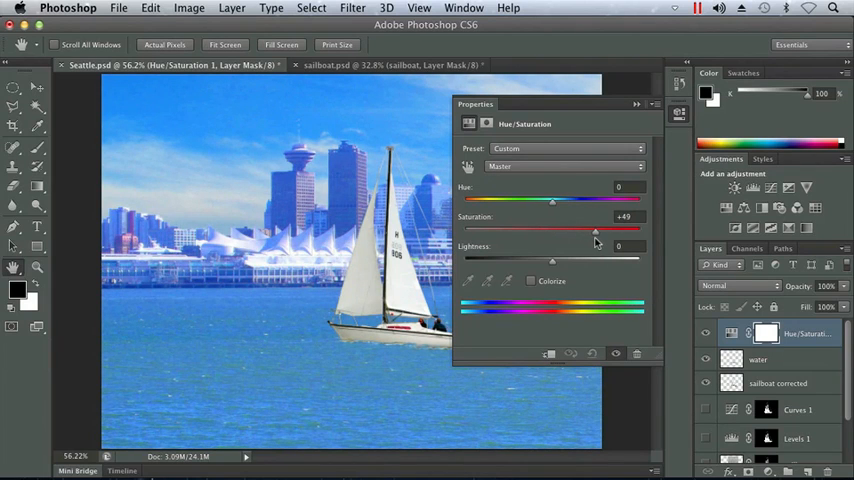
pyautogui.moveTo(595, 228); pyautogui.dragTo(571, 228)
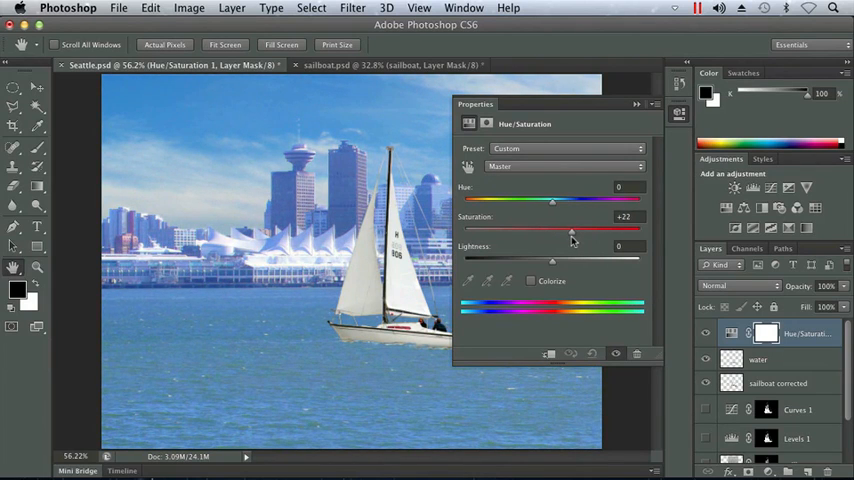
pyautogui.moveTo(572, 232); pyautogui.dragTo(560, 232)
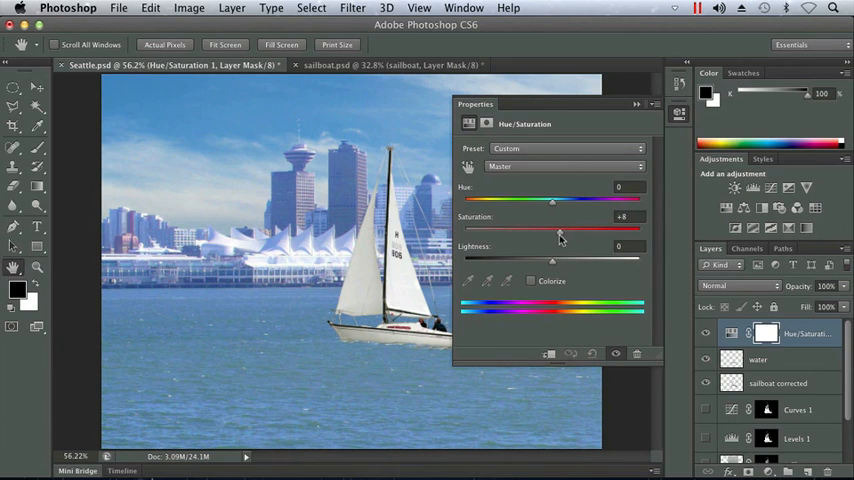
pyautogui.moveTo(553, 228); pyautogui.dragTo(566, 228)
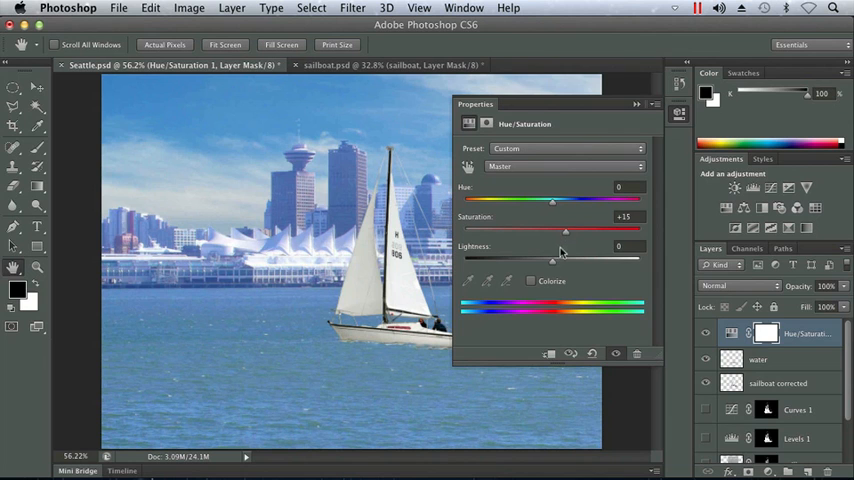
# Test lightness values from strongly brightened to negative darkening.
pyautogui.moveTo(550, 258); pyautogui.dragTo(565, 258)
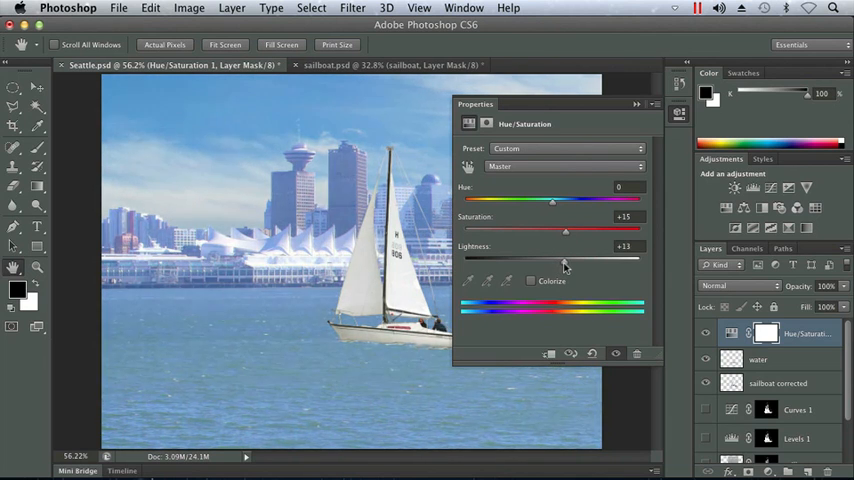
pyautogui.moveTo(565, 258); pyautogui.dragTo(589, 258)
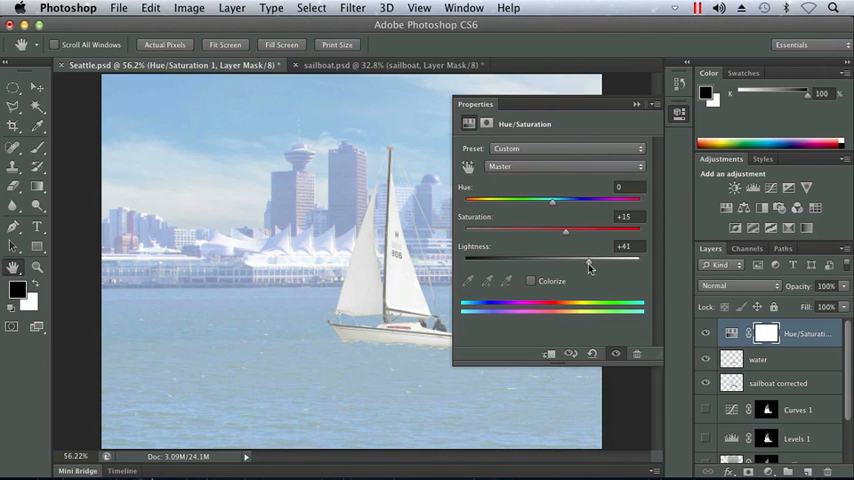
pyautogui.moveTo(590, 265); pyautogui.dragTo(585, 265)
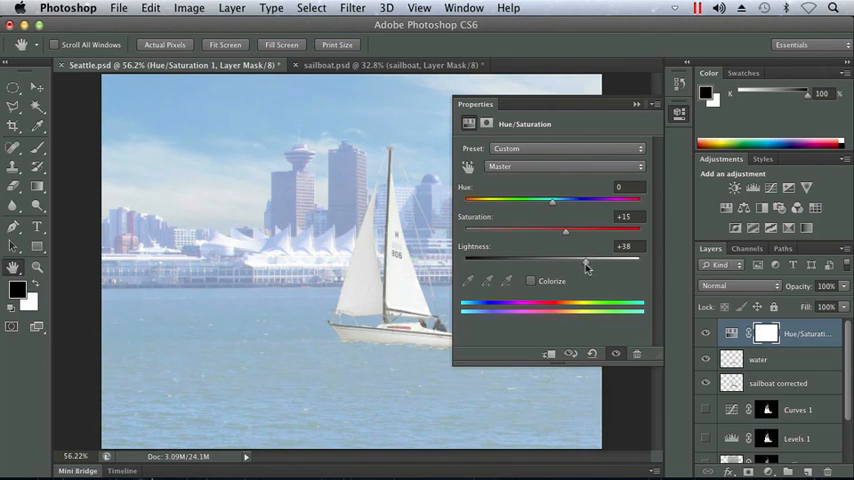
pyautogui.moveTo(585, 258); pyautogui.dragTo(540, 258)
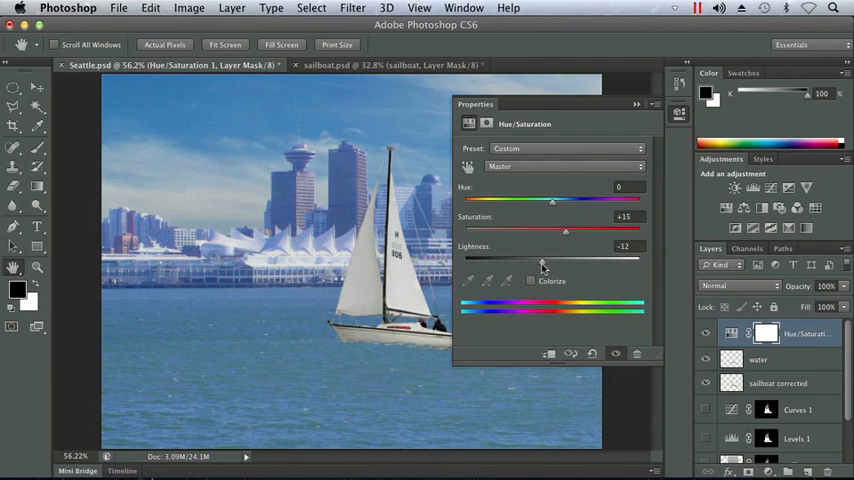
# Raise saturation to +24 and set lightness to -15.
pyautogui.moveTo(566, 258); pyautogui.dragTo(565, 258)
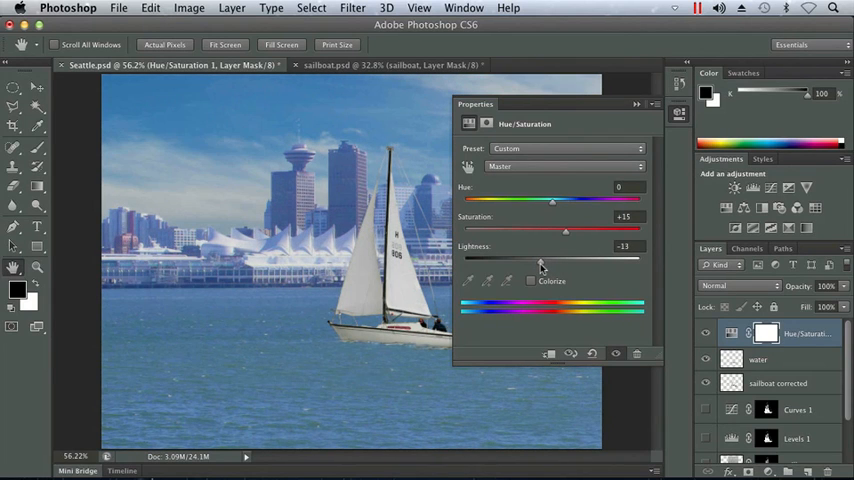
pyautogui.moveTo(565, 258); pyautogui.dragTo(560, 258)
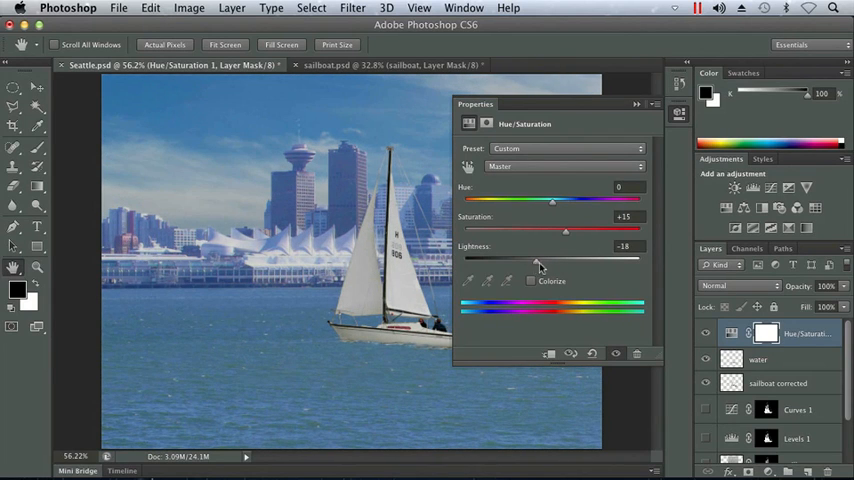
pyautogui.moveTo(565, 231); pyautogui.dragTo(575, 231)
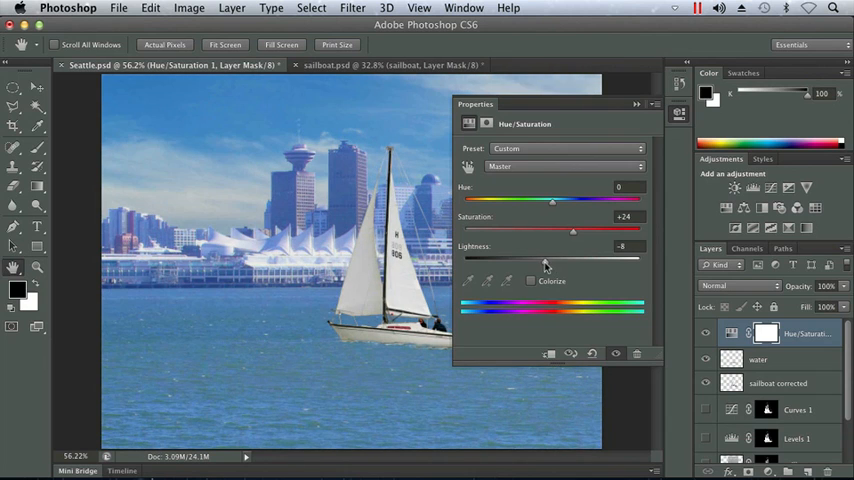
pyautogui.moveTo(570, 258); pyautogui.dragTo(567, 258)
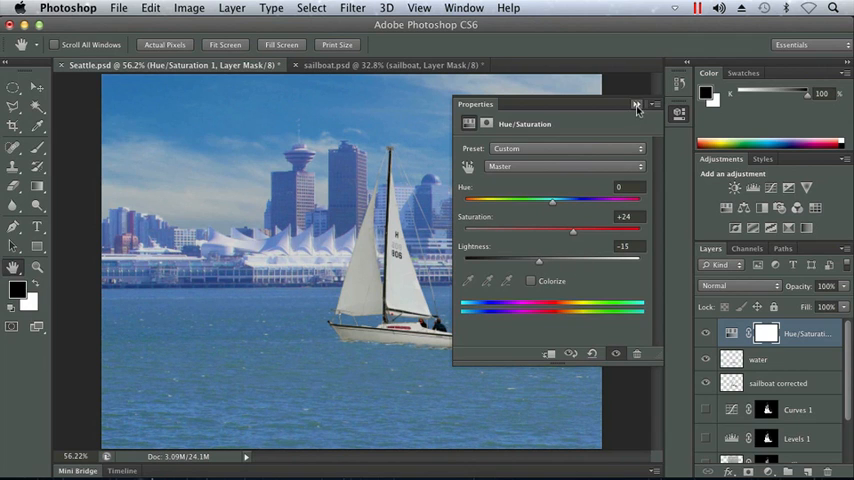
# Collapse the Properties panel and toggle the Hue/Saturation layer's visibility, ending with it visible.
pyautogui.click(635, 106)
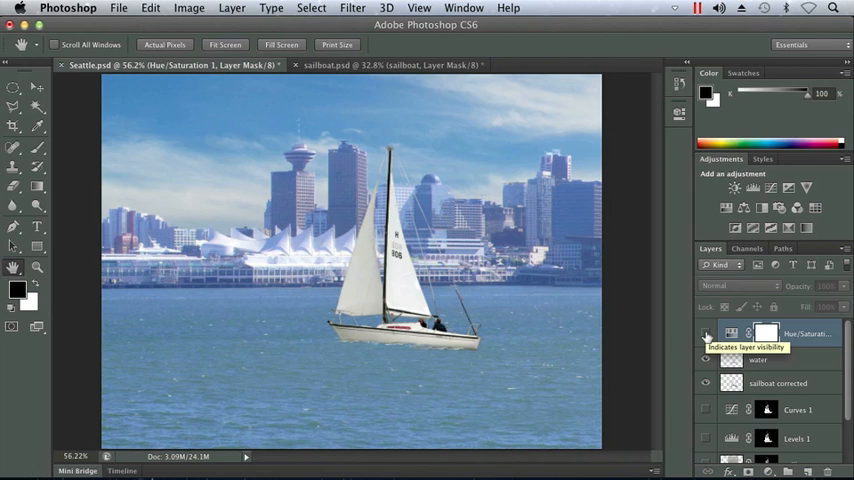
pyautogui.click(704, 334)
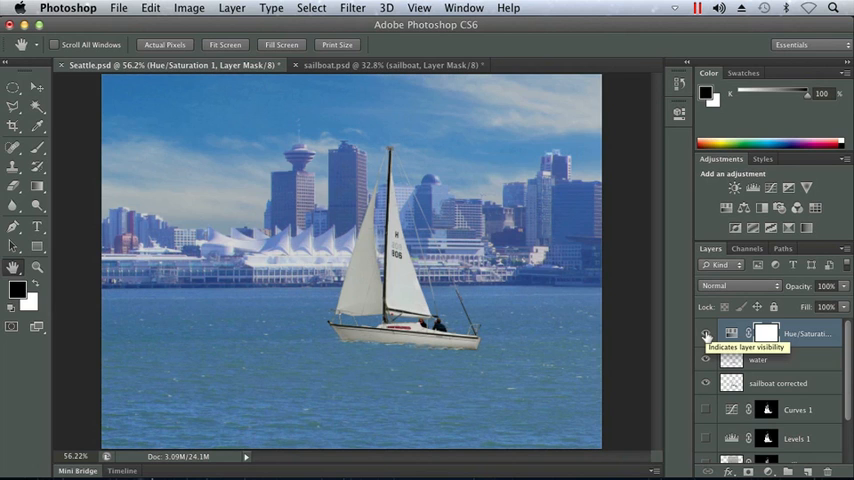
pyautogui.click(706, 334)
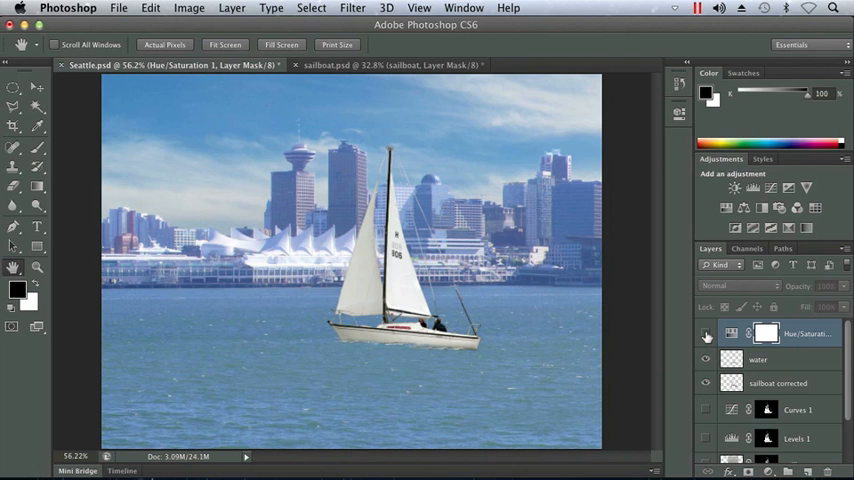
pyautogui.click(705, 332)
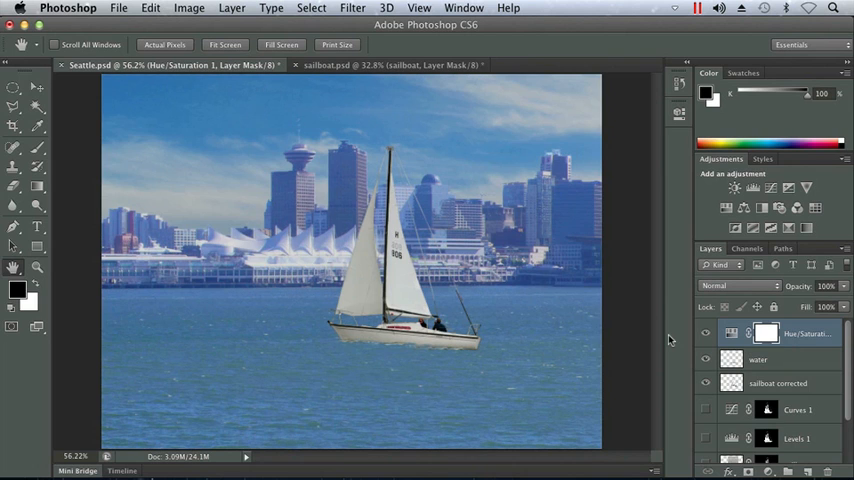